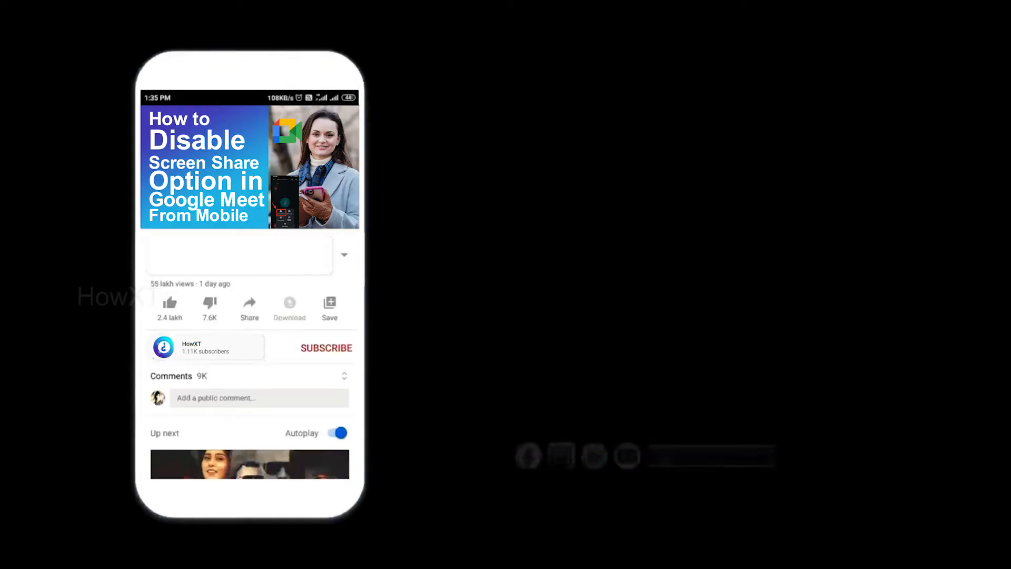
View This PC's system properties from the desktop, then show its drives: Windows (C:) 35.2 GB free of 197 GB.
click(326, 348)
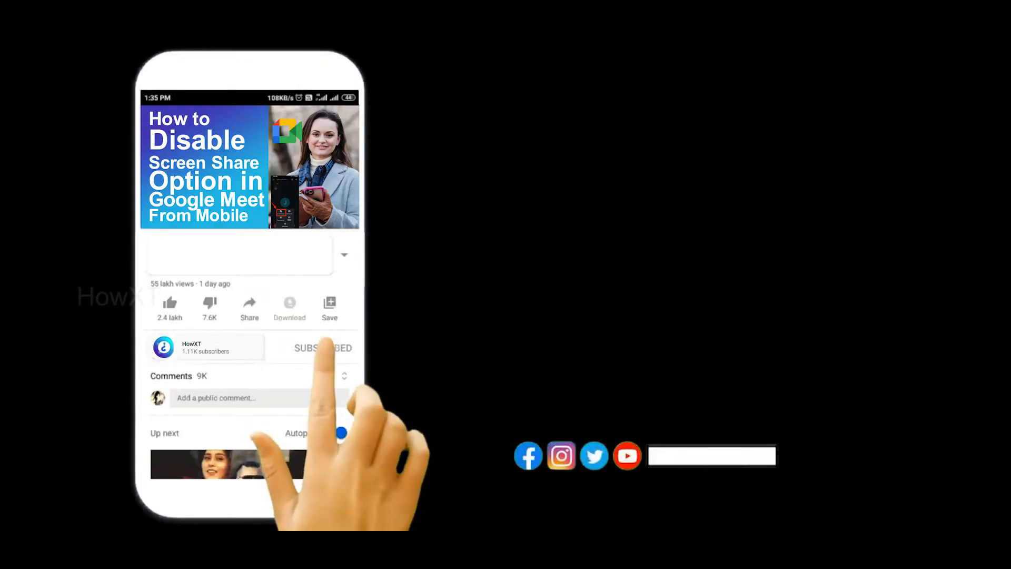
click(298, 348)
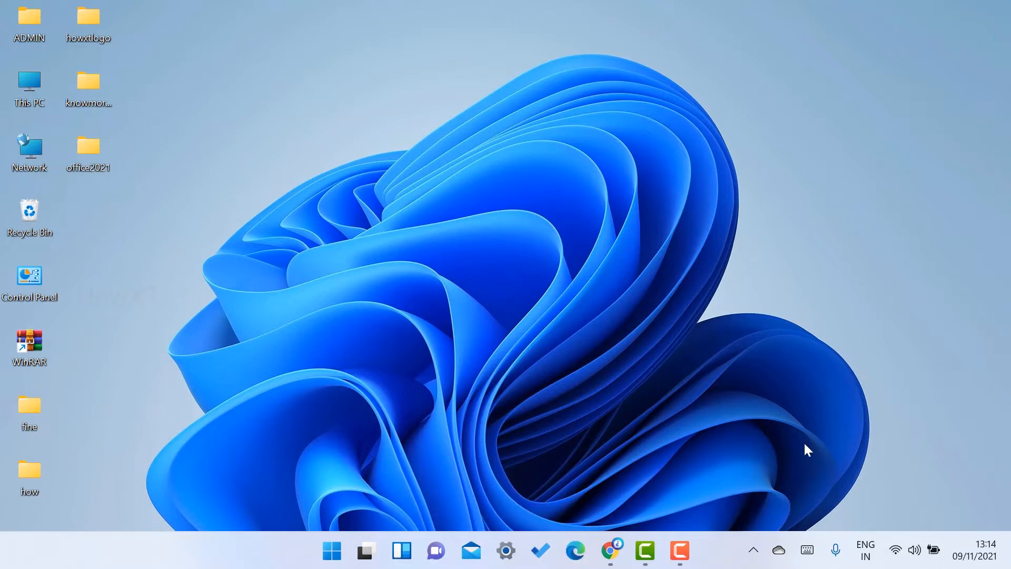
right_click(30, 84)
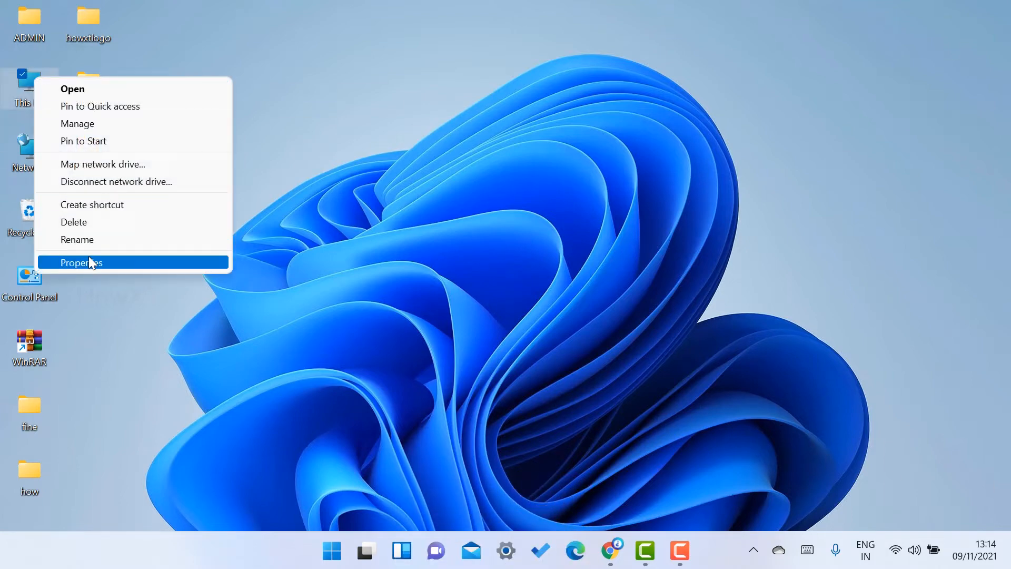
click(81, 263)
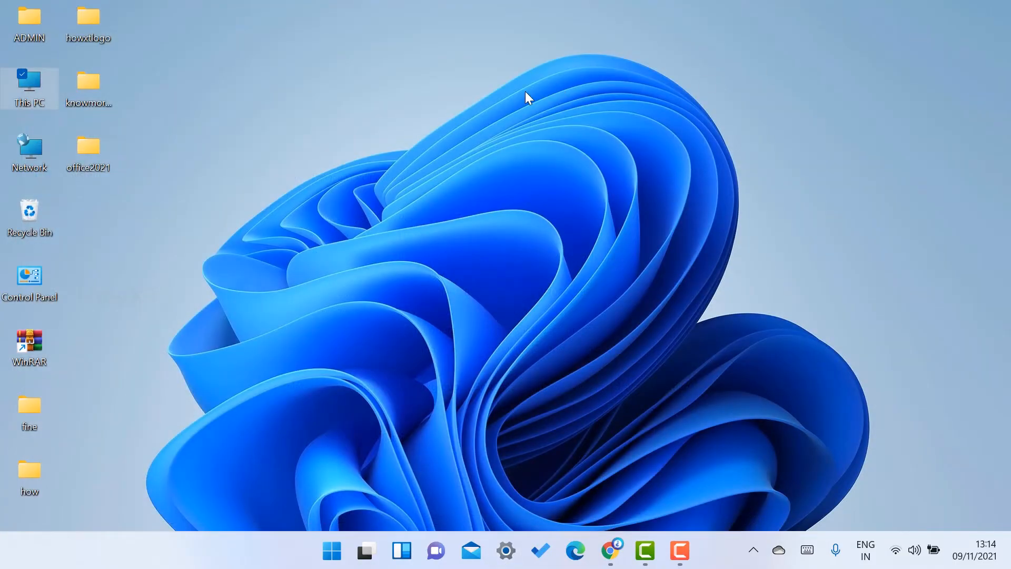
mouse_move(115, 67)
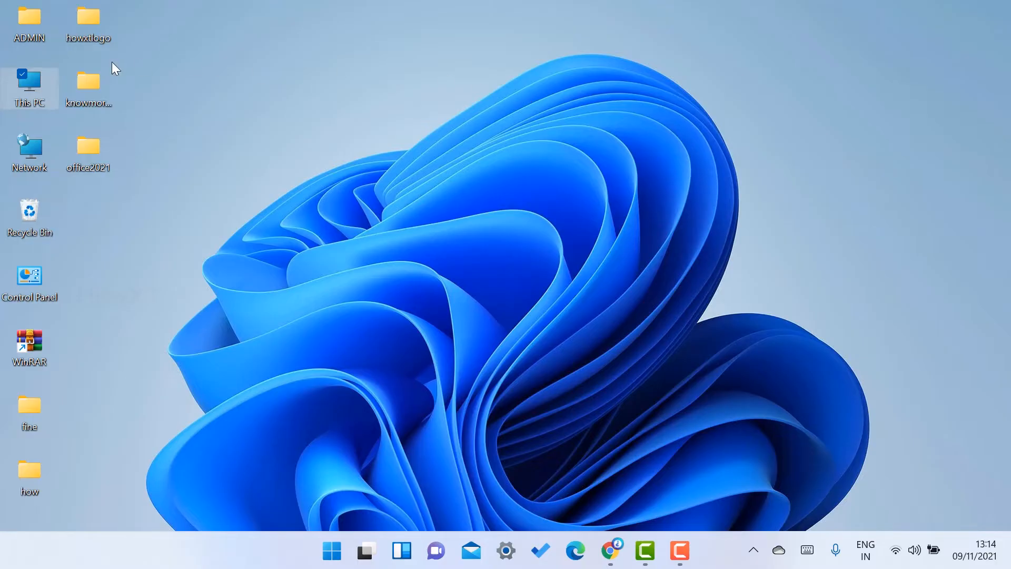
double_click(30, 82)
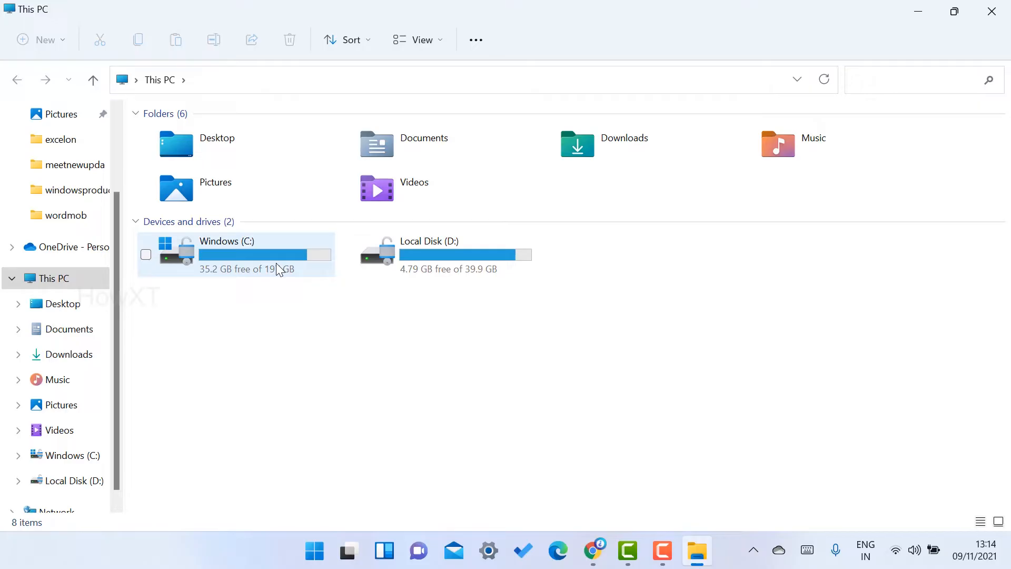
mouse_move(258, 258)
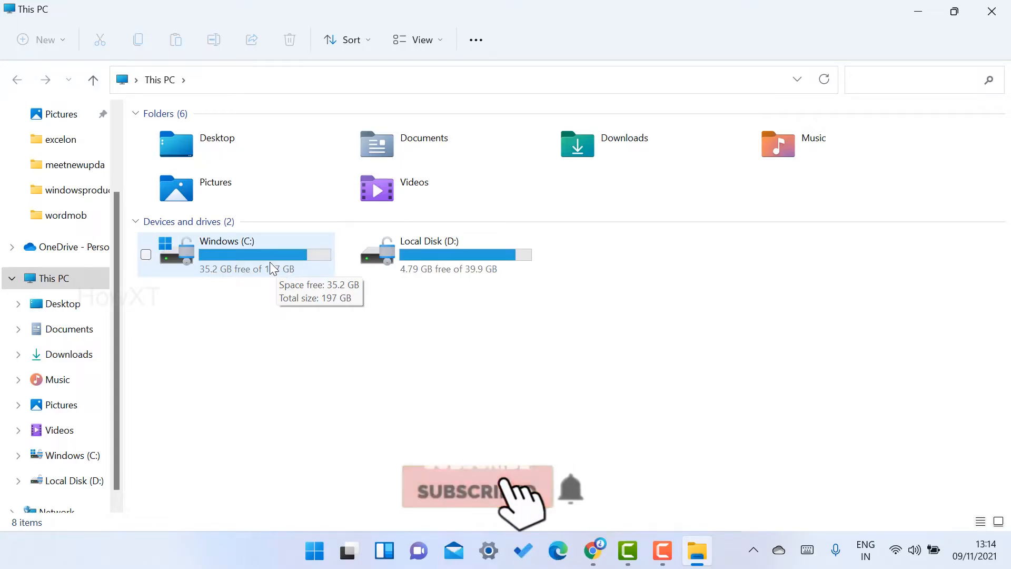
Check Windows.old's properties on drive C: (7.14 GB) and dismiss them with Cancel.
double_click(225, 251)
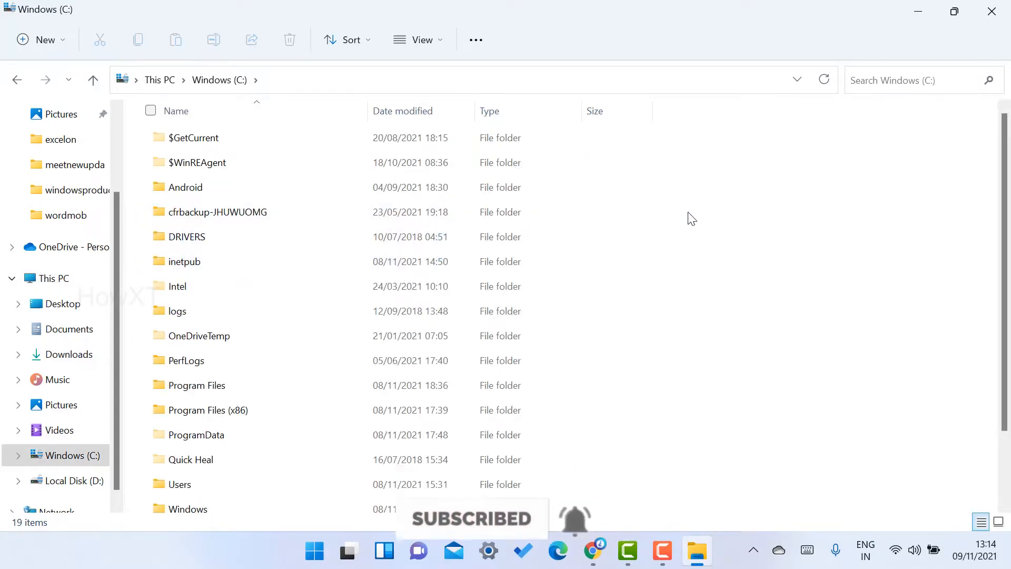
scroll(down, 3)
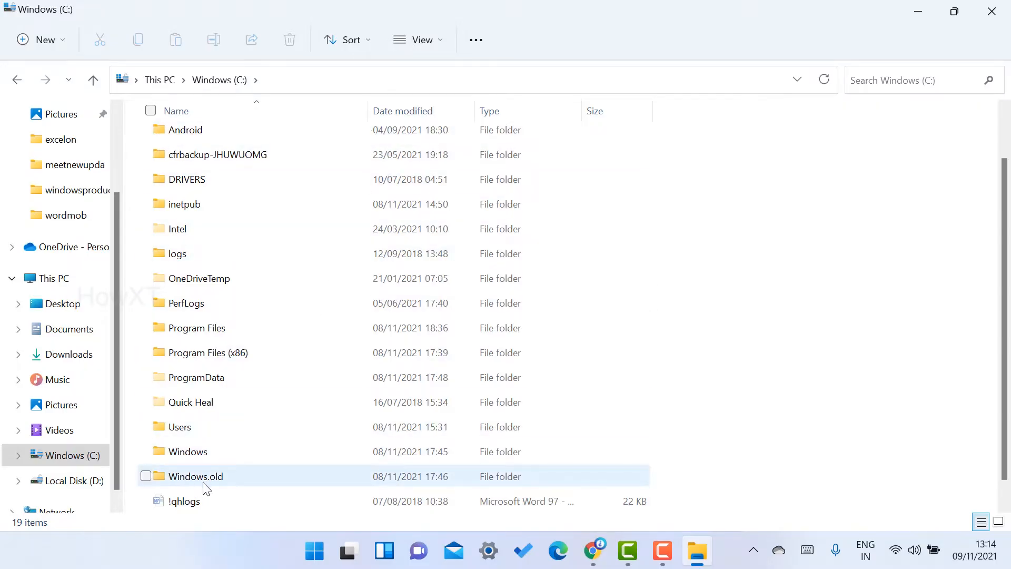
click(146, 476)
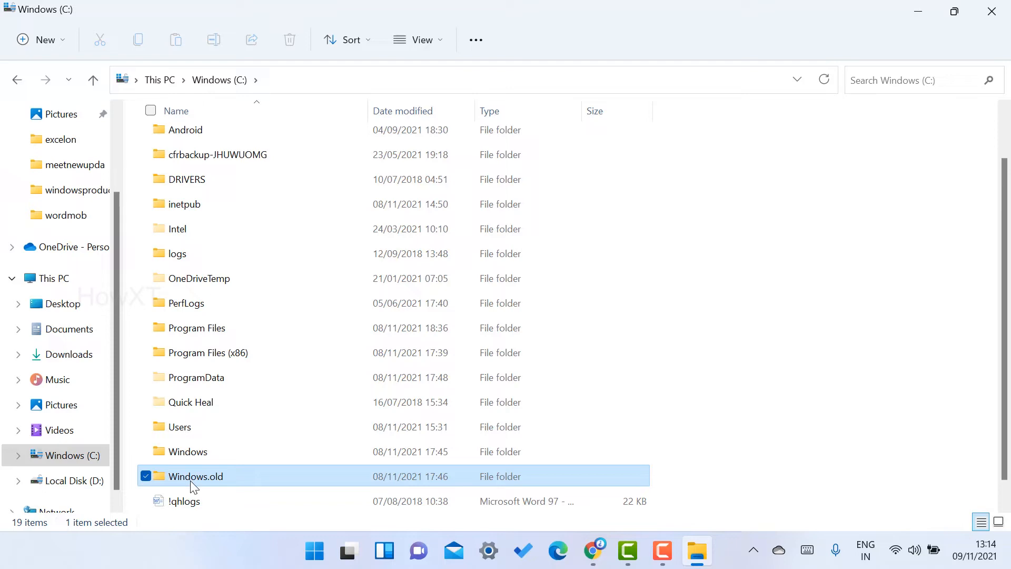
right_click(196, 476)
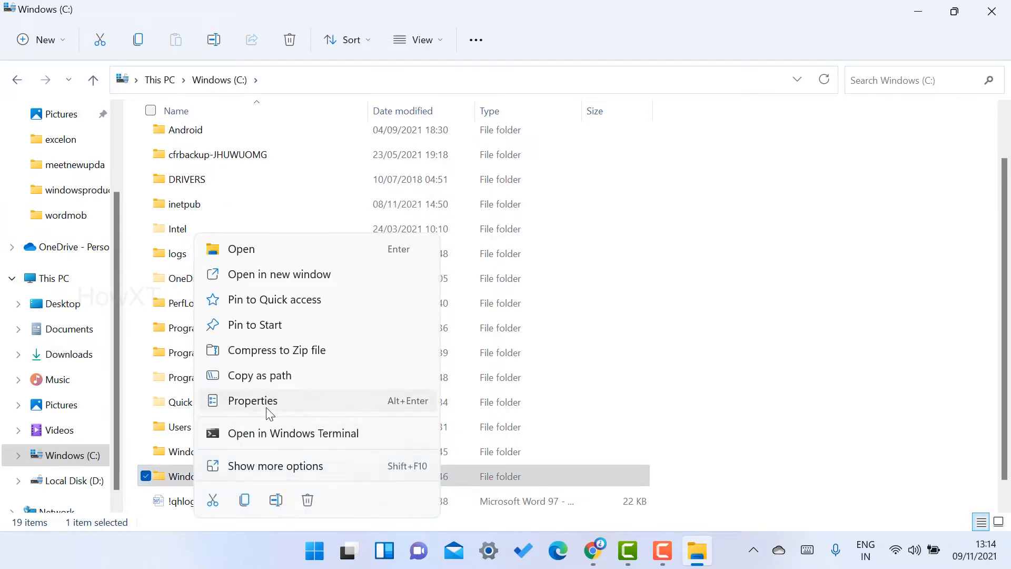
click(251, 400)
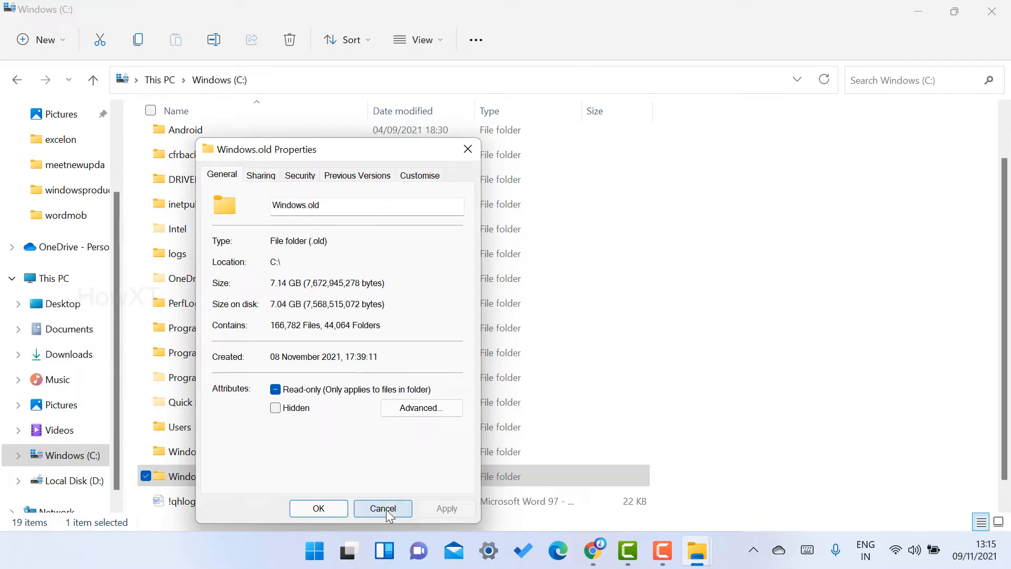
click(382, 508)
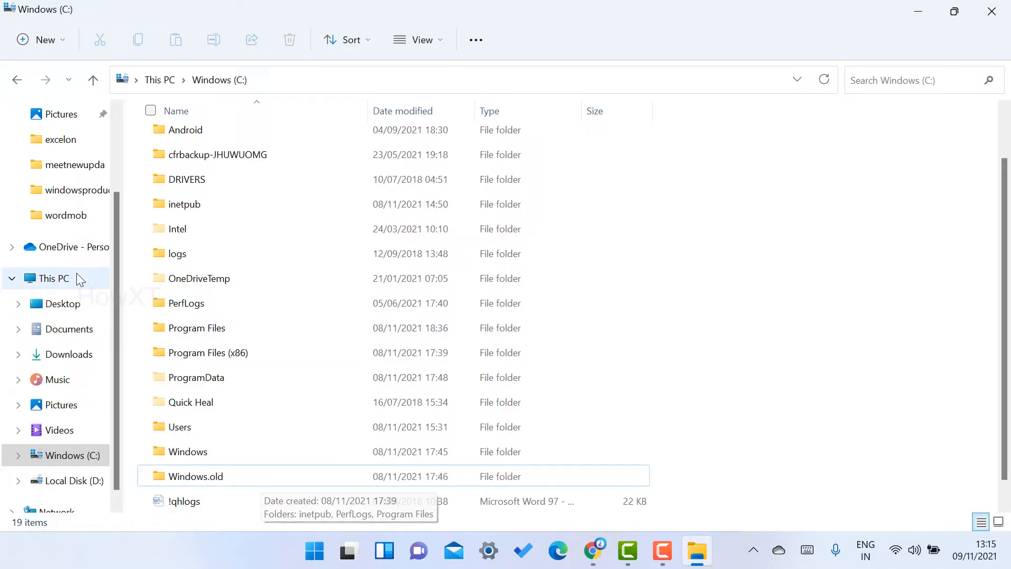
Show Windows (C:) properties from This PC: 161 GB used, 35.2 GB free.
click(54, 278)
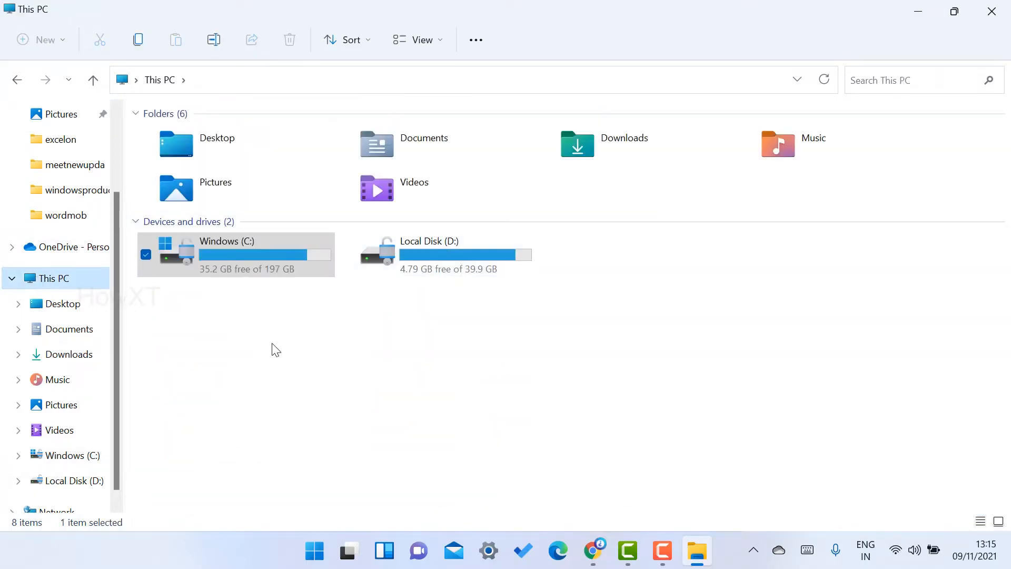
mouse_move(223, 259)
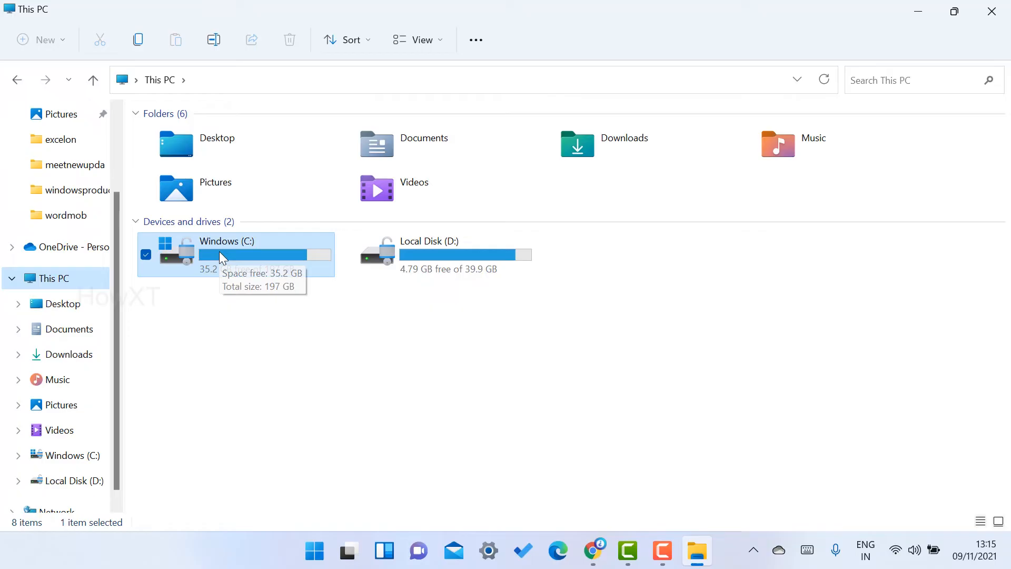
right_click(222, 258)
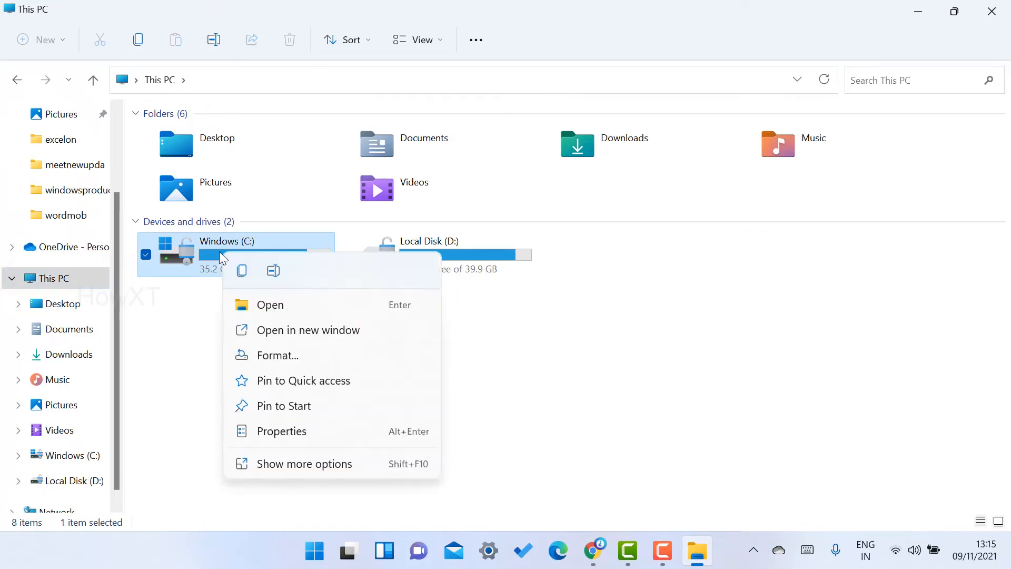
mouse_move(289, 431)
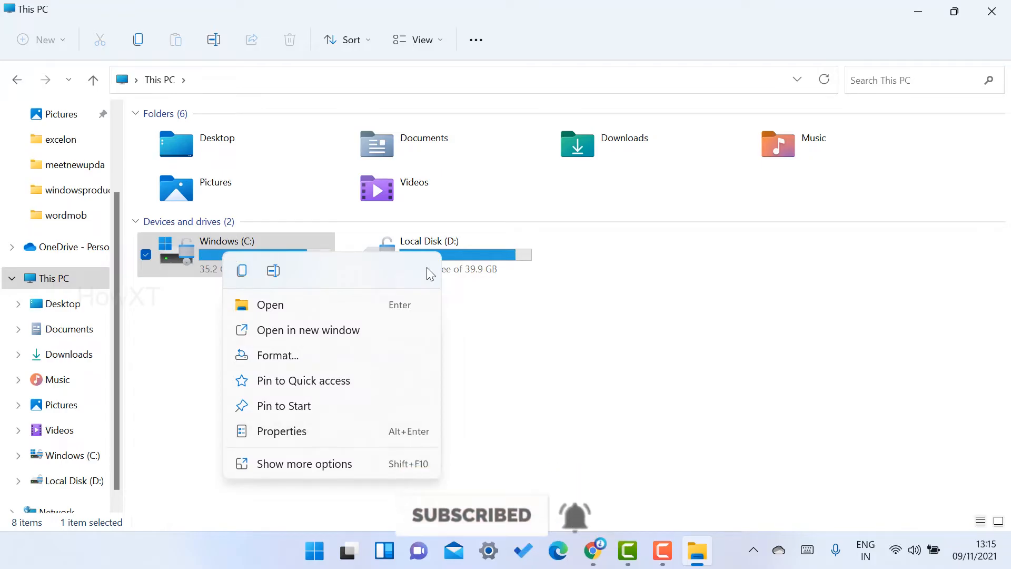
mouse_move(281, 431)
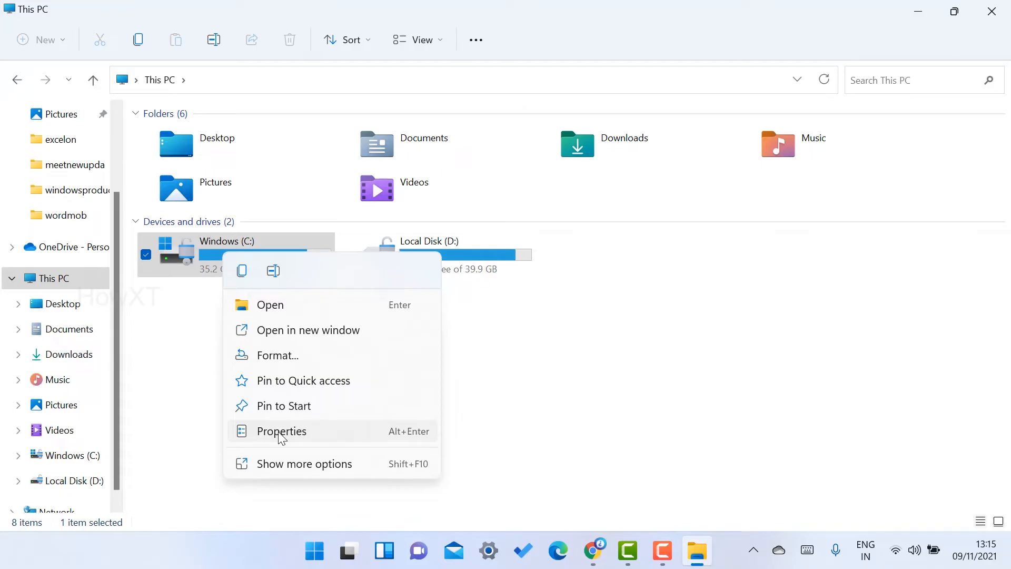
click(281, 431)
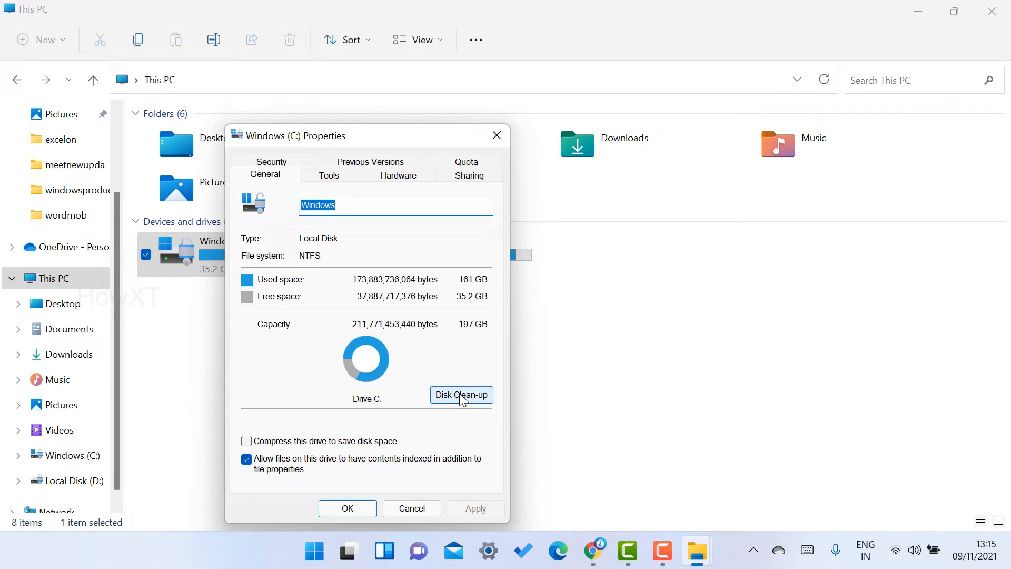
mouse_move(464, 355)
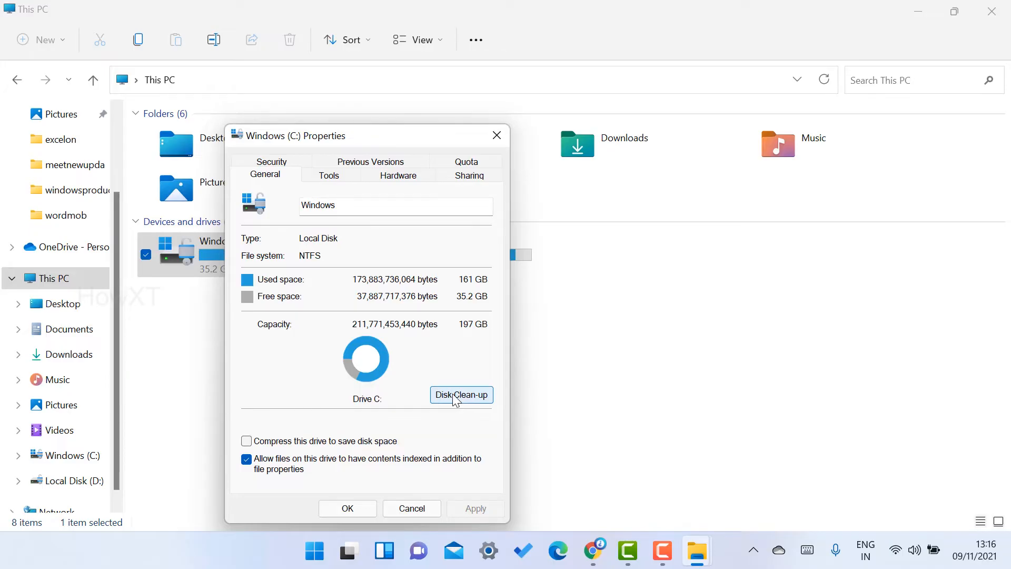
Start Disk Clean-up for C: (up to 40.2 GB) and read the 26.4 GB Previous Windows installation(s) description.
click(462, 395)
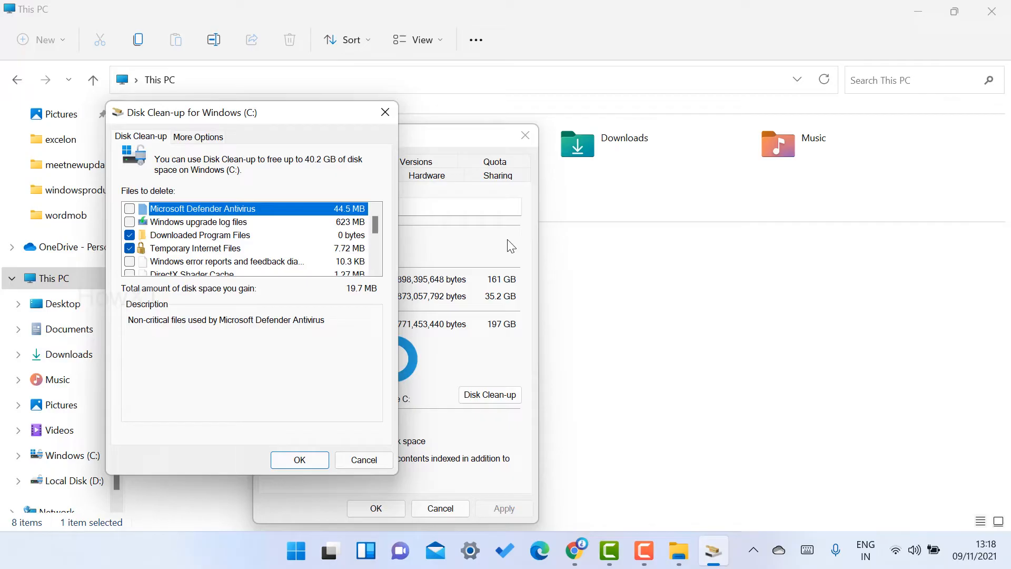
mouse_move(128, 121)
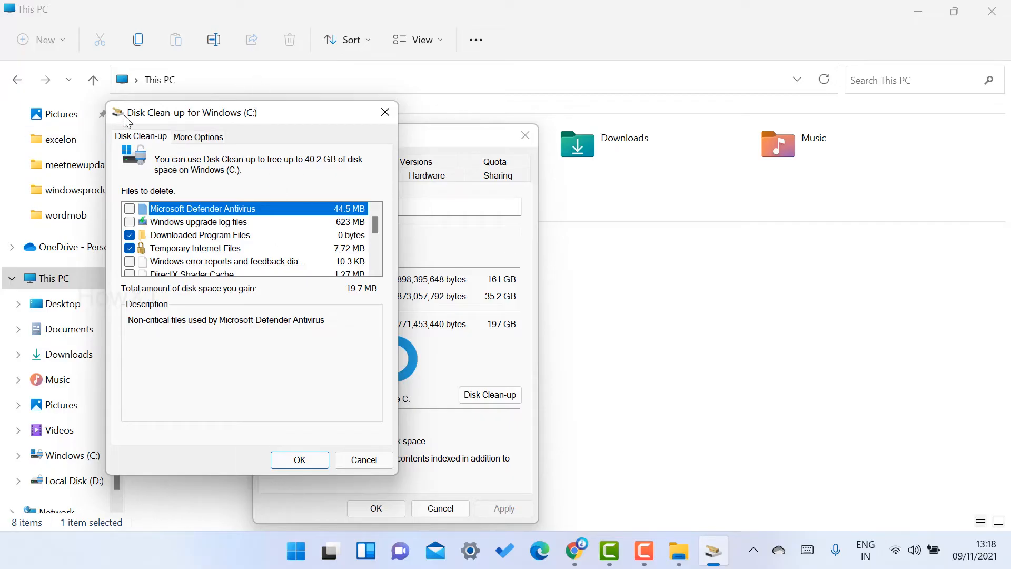
mouse_move(220, 228)
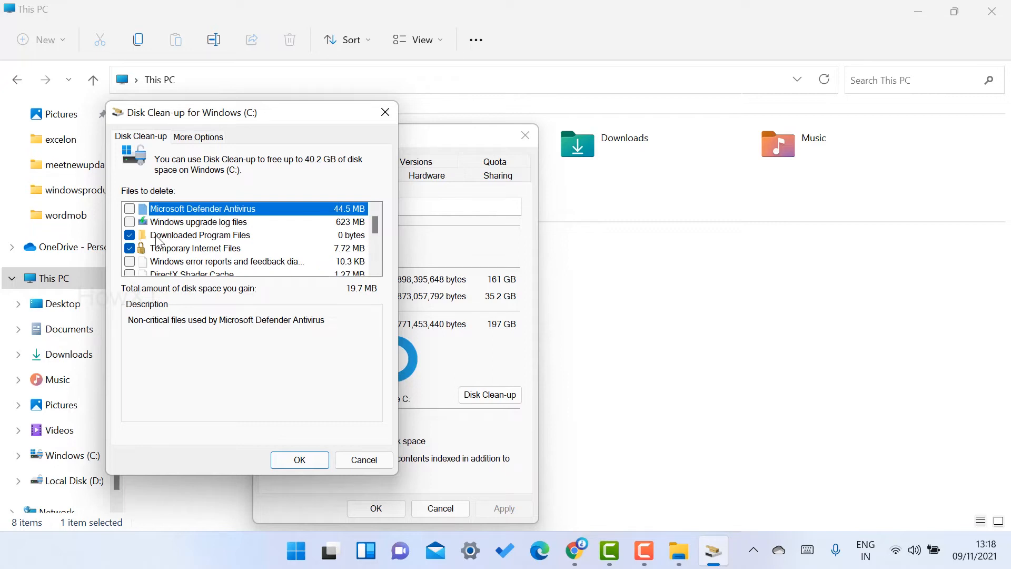
mouse_move(220, 252)
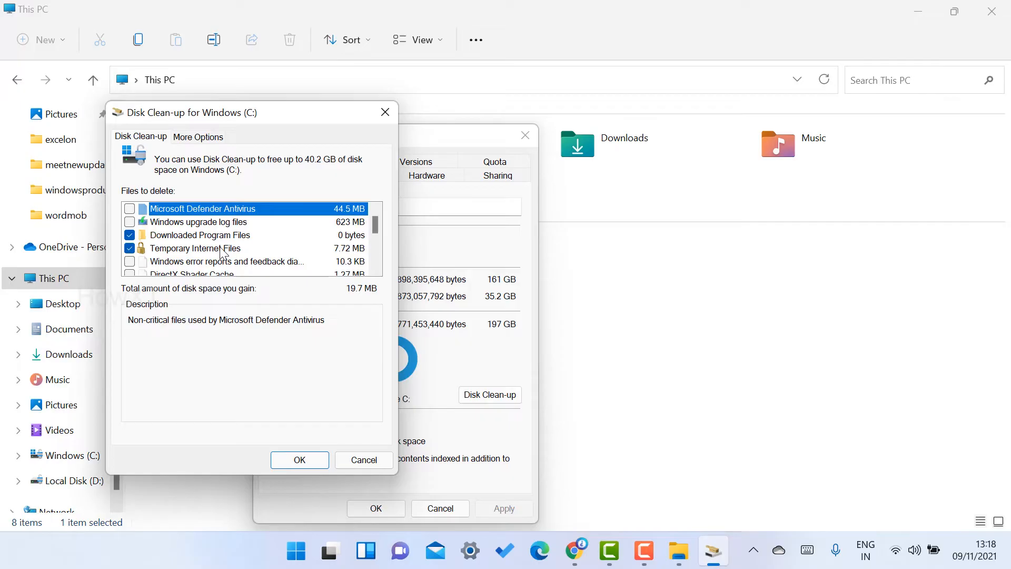
scroll(down, 3)
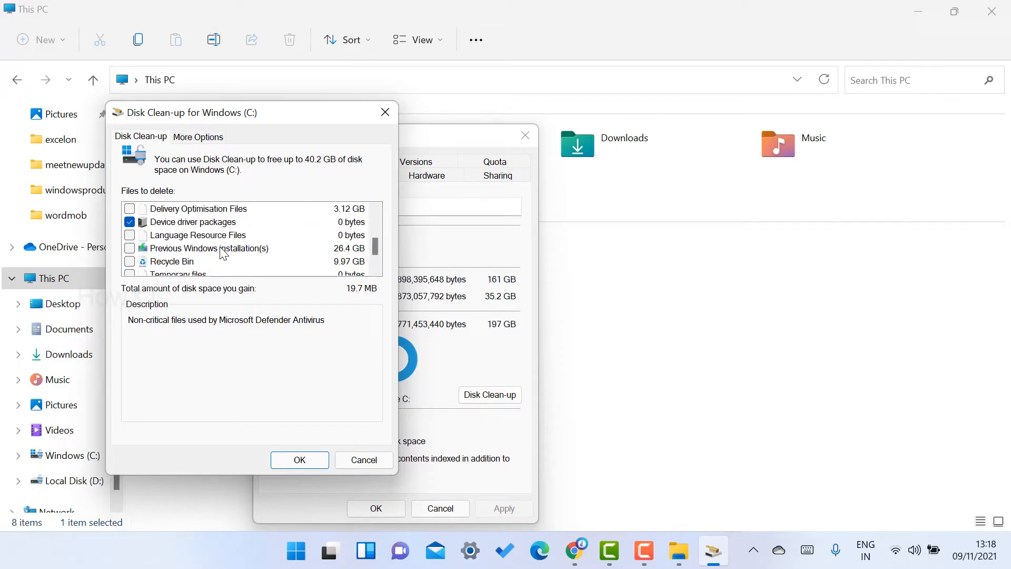
mouse_move(143, 257)
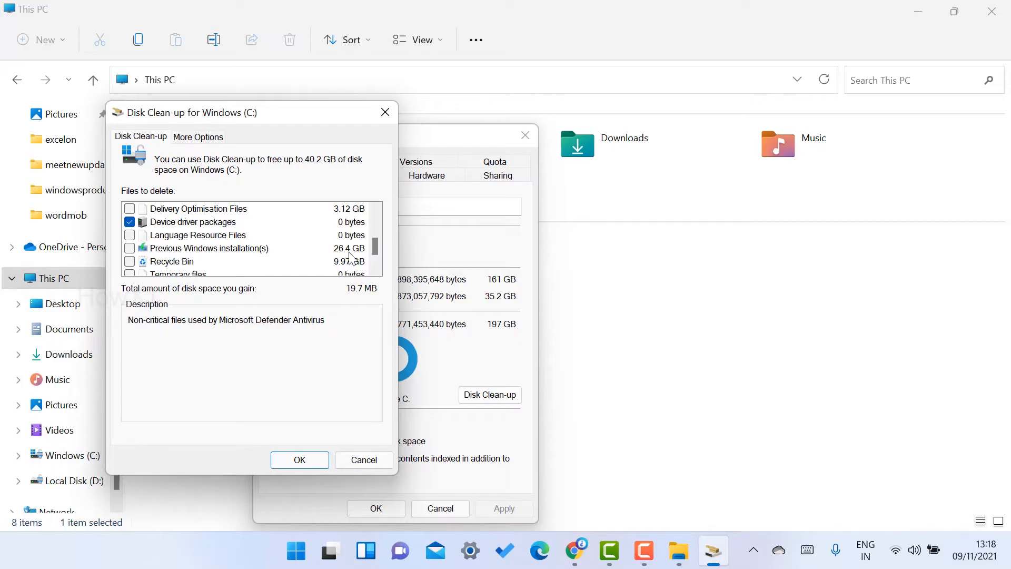
mouse_move(235, 255)
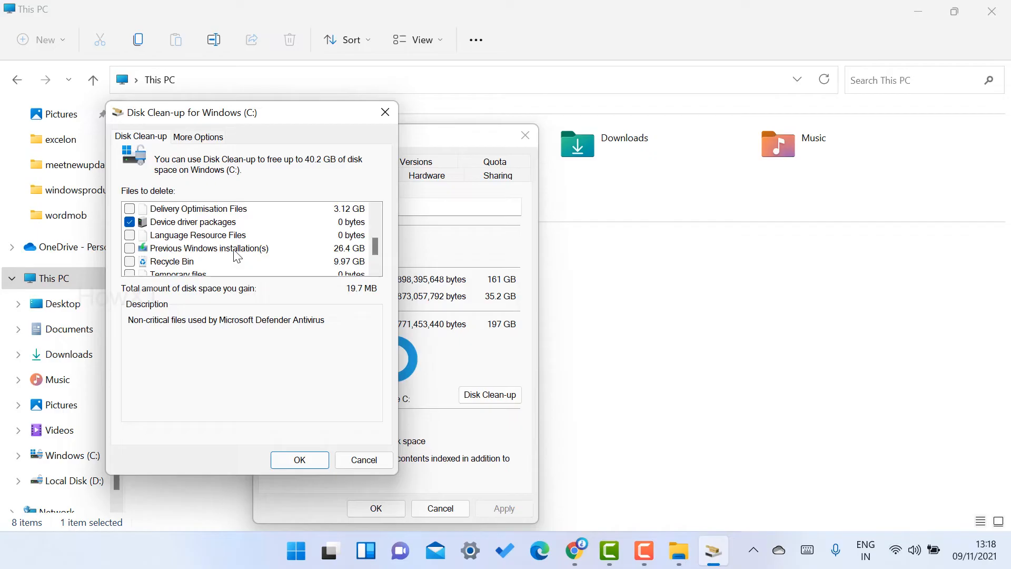
click(208, 249)
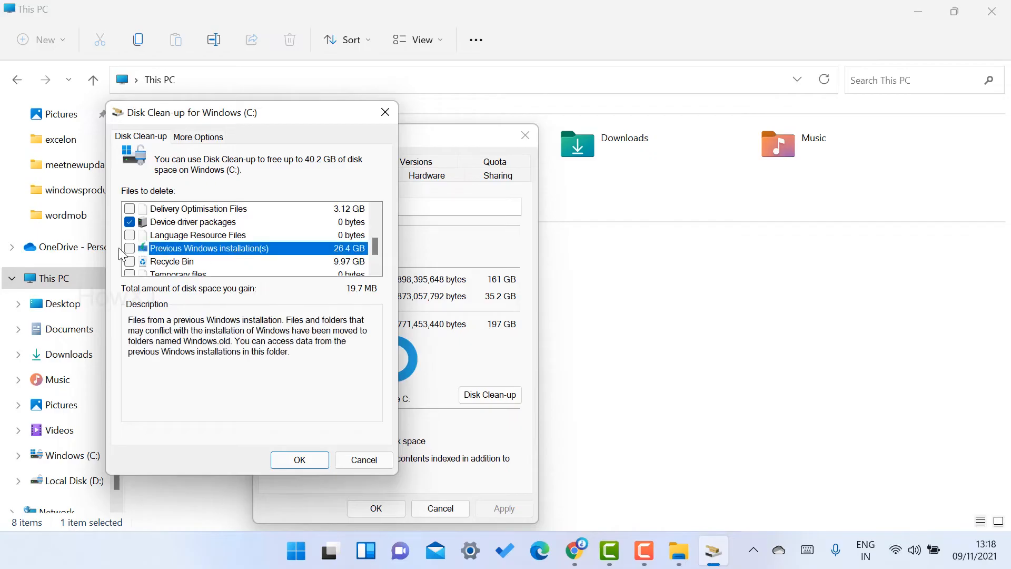
Tick Previous Windows installation(s) and Recycle Bin (36.4 GB total) and confirm with OK.
click(130, 250)
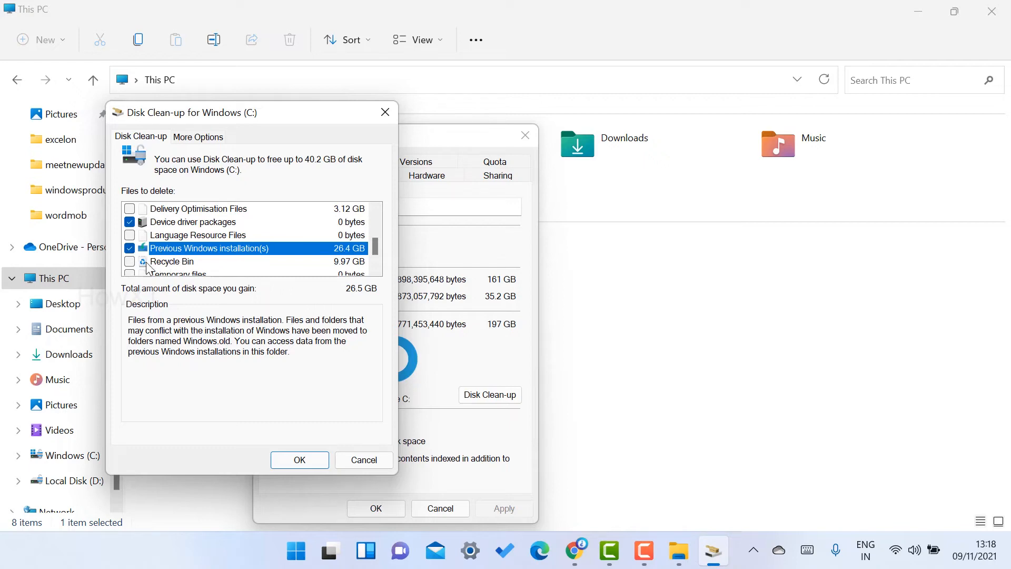
mouse_move(137, 268)
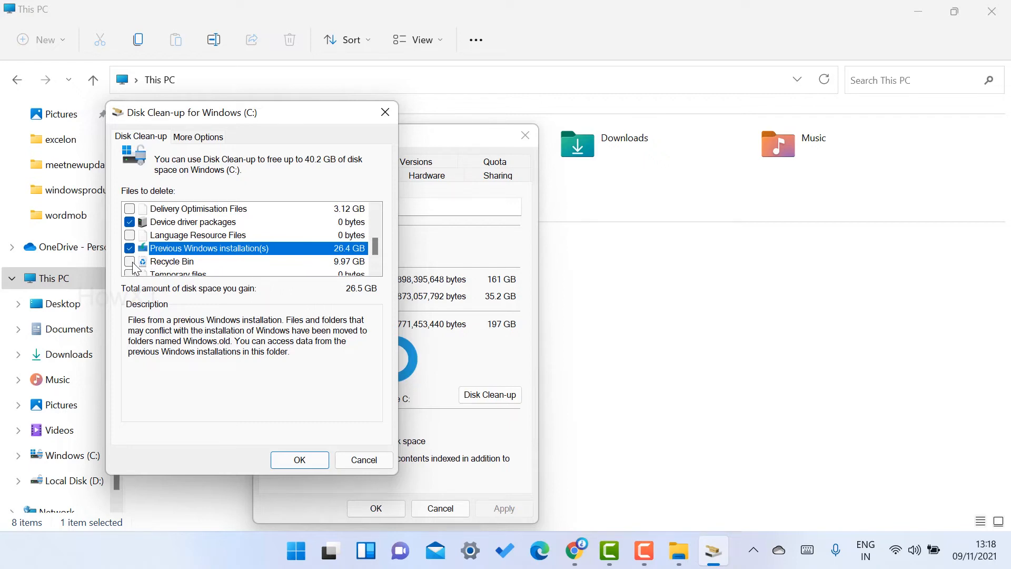
click(130, 261)
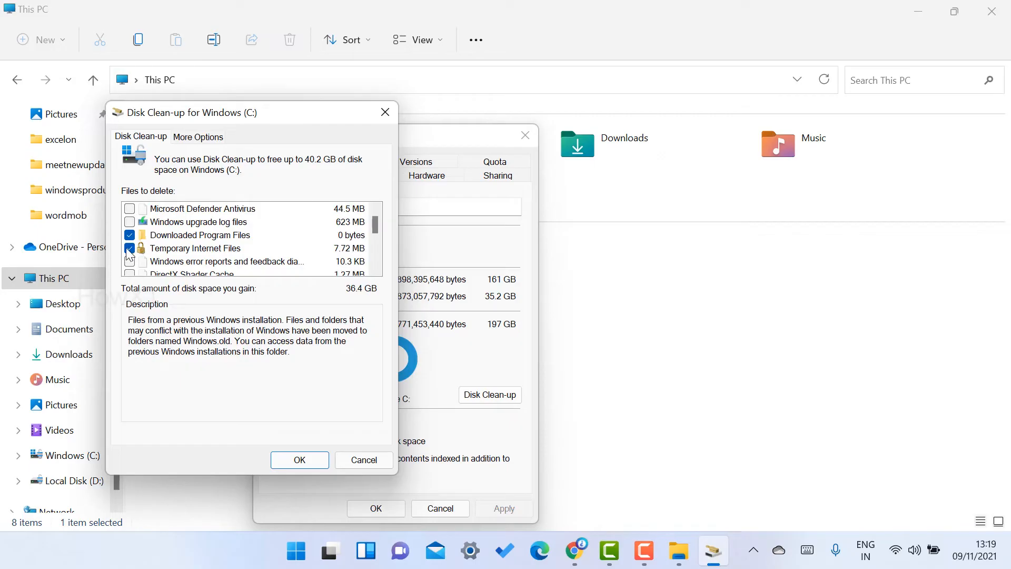
click(129, 248)
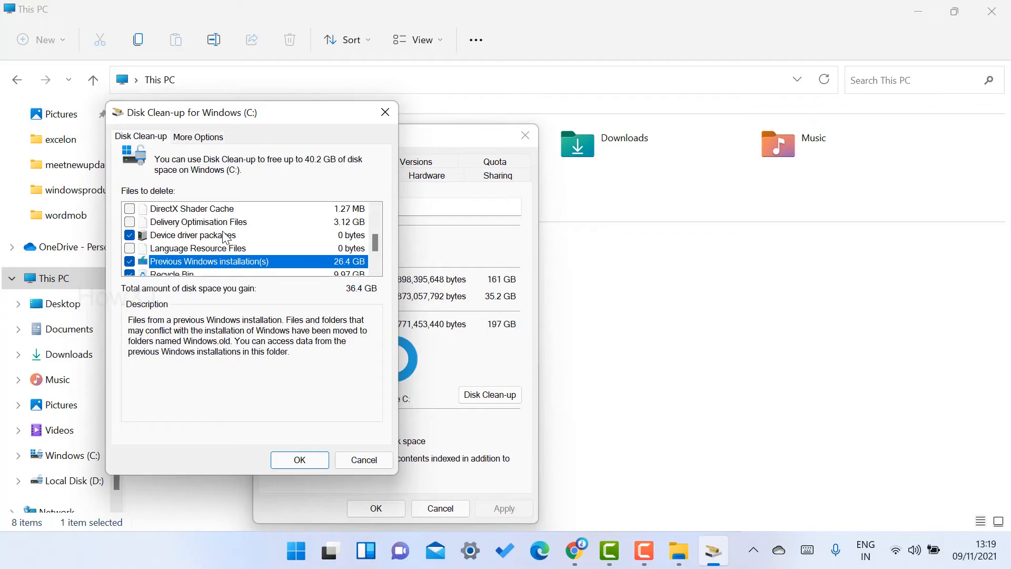
scroll(down, 3)
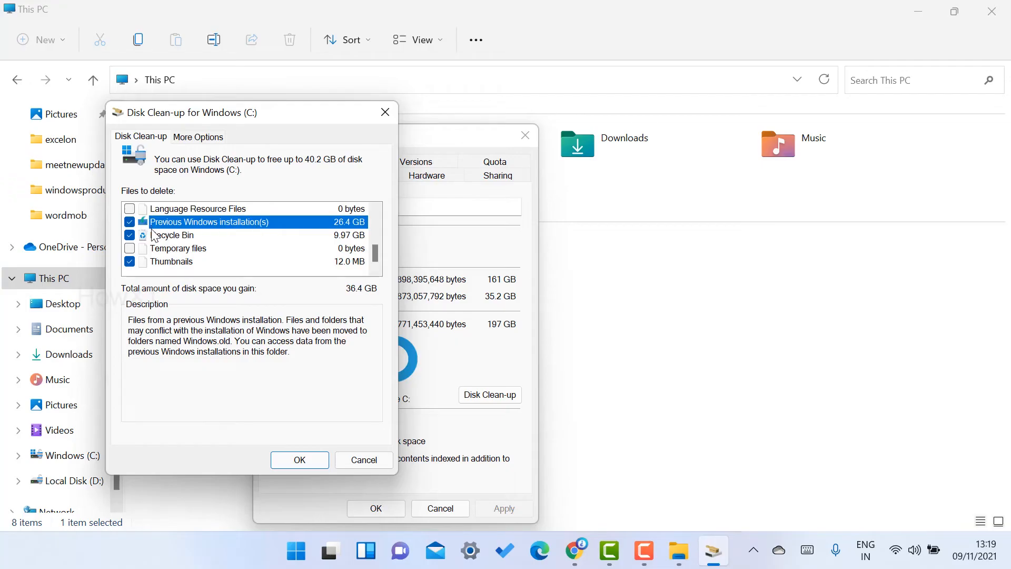
mouse_move(162, 261)
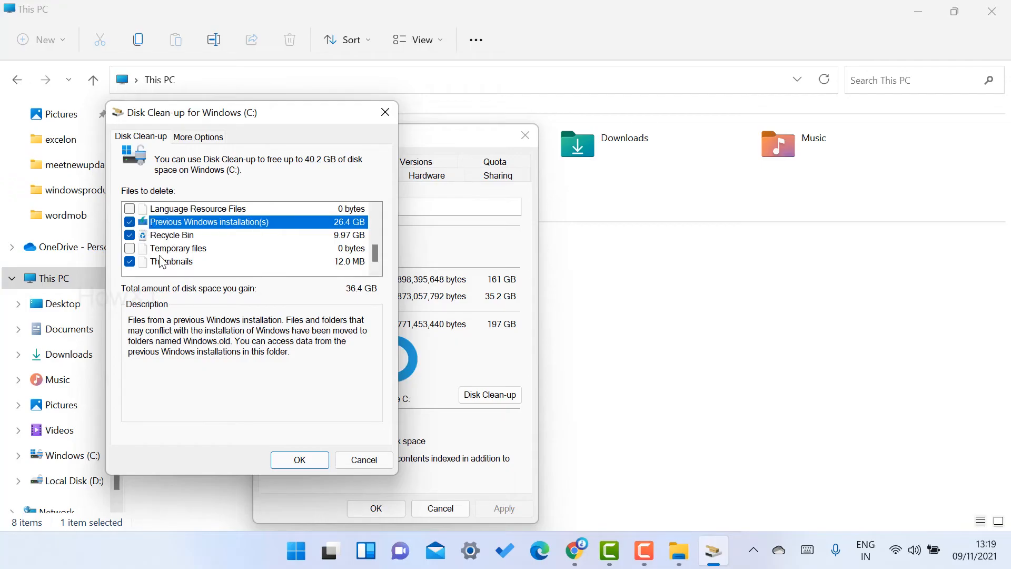
click(298, 460)
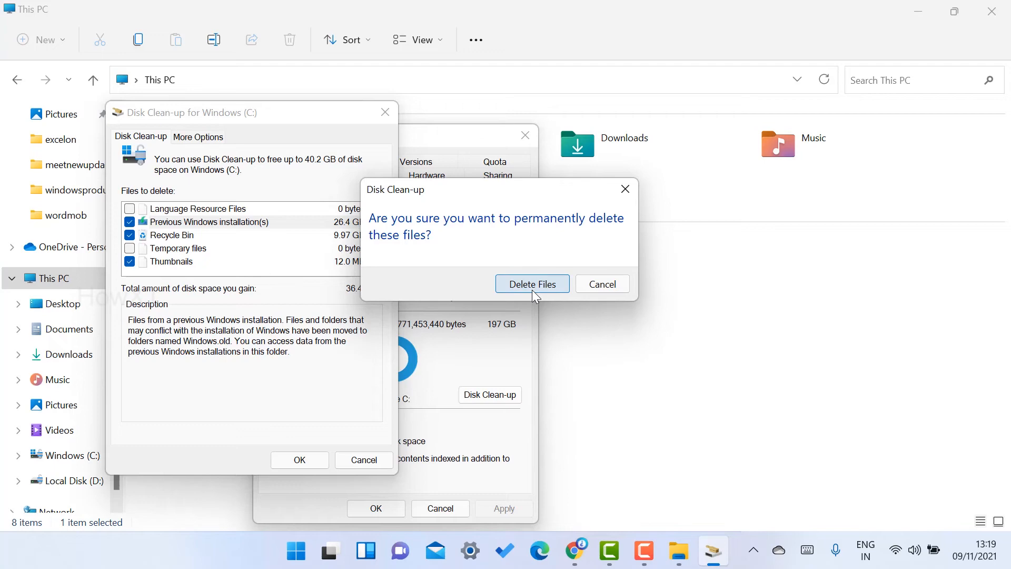
Confirm Delete Files and accept the Windows rollback warning so Windows.old is removed.
click(532, 283)
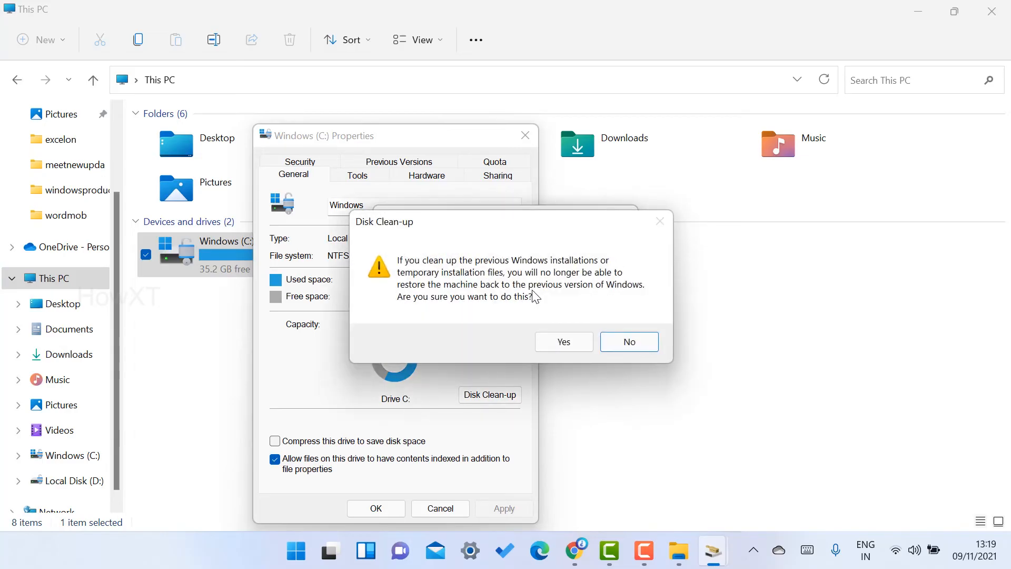
mouse_move(428, 269)
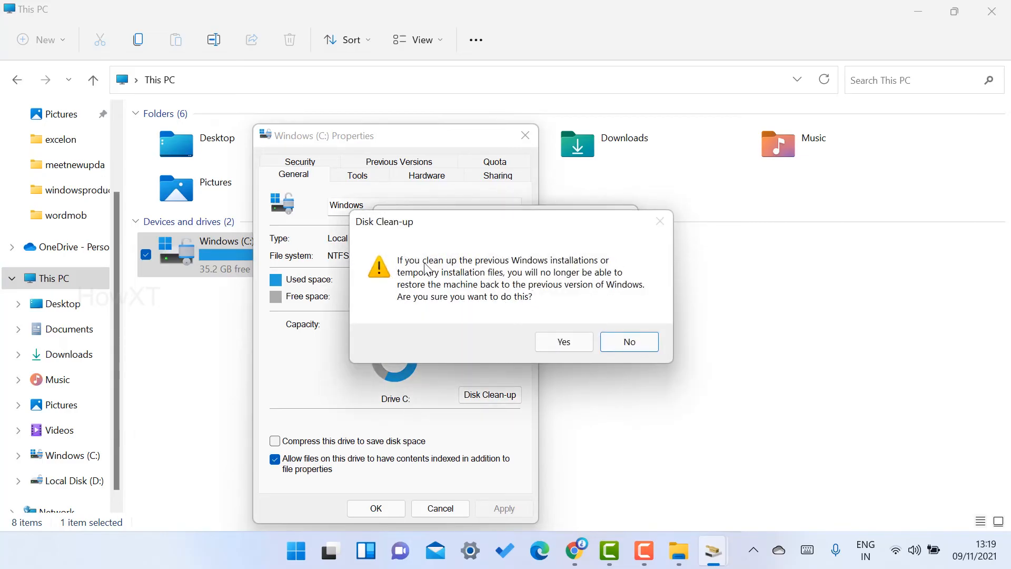
mouse_move(536, 285)
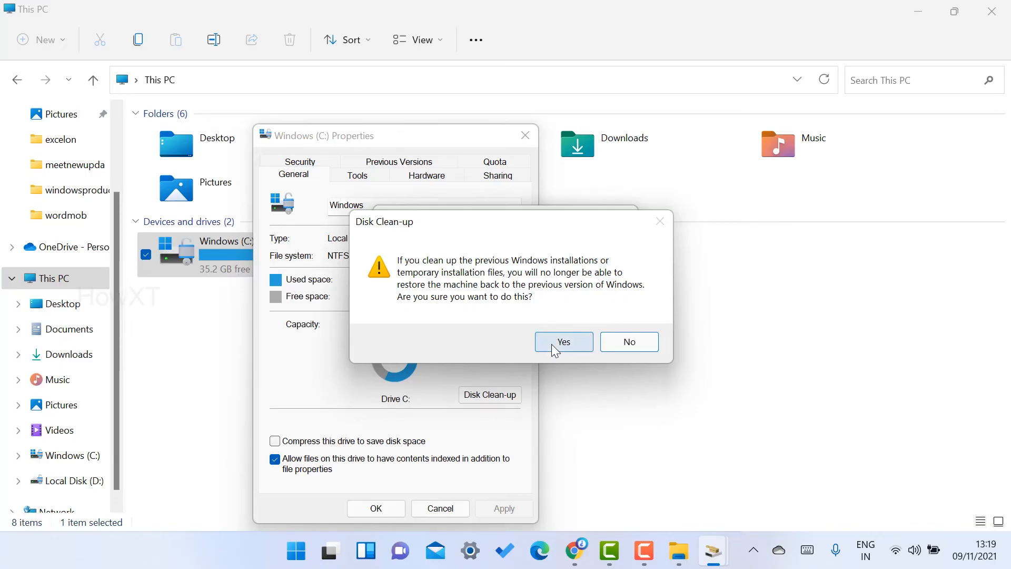
click(562, 342)
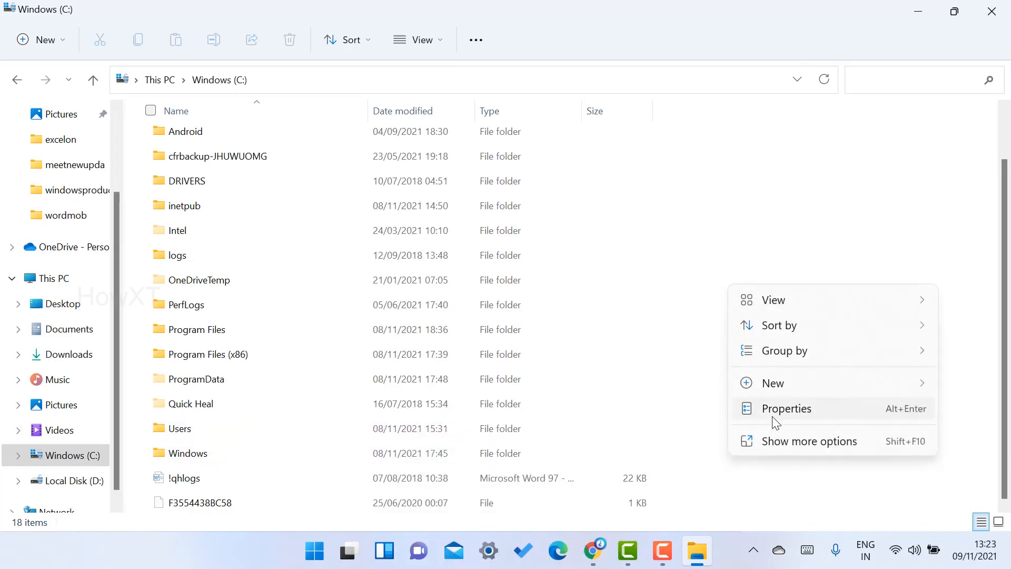
click(786, 409)
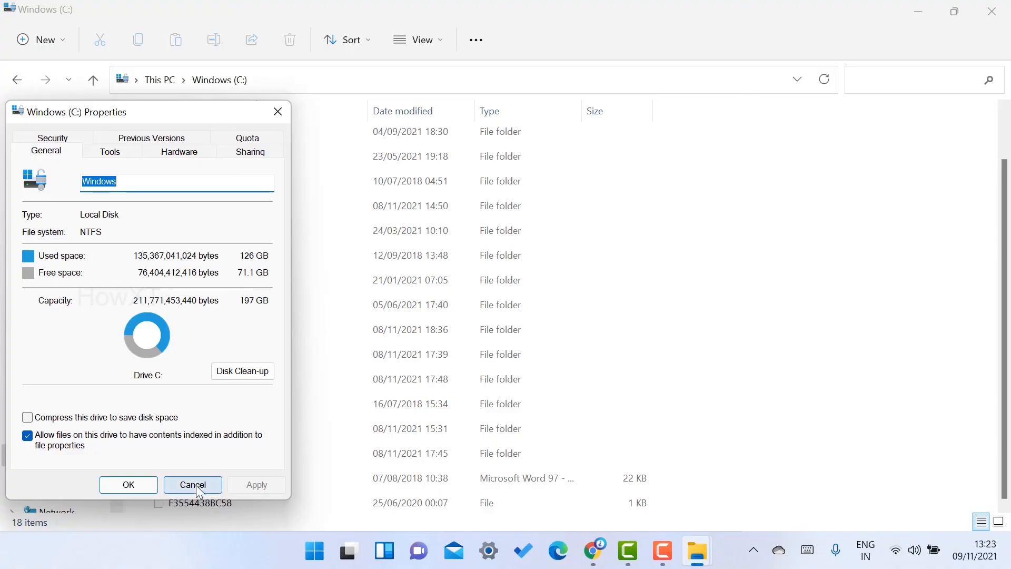
click(192, 484)
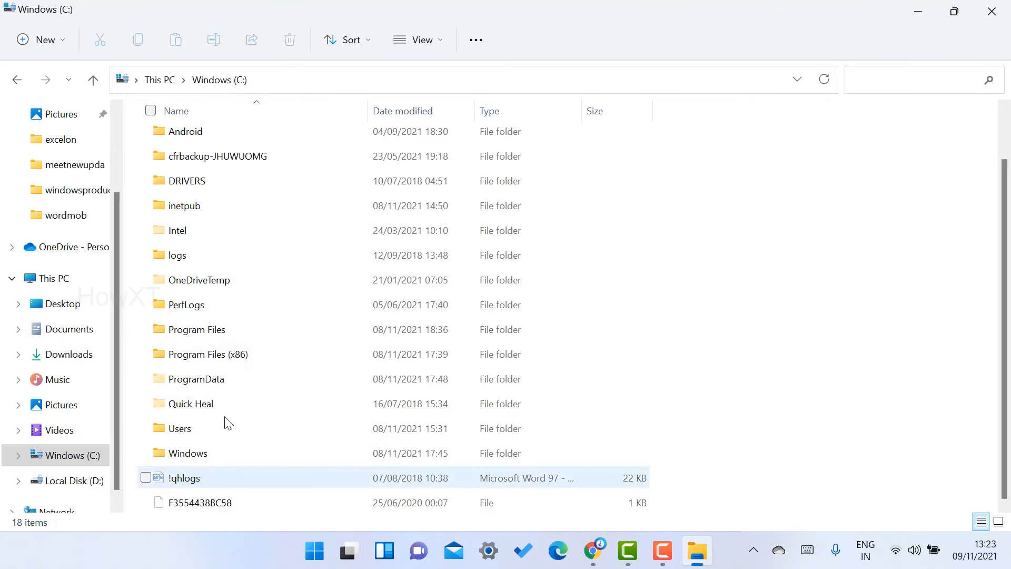